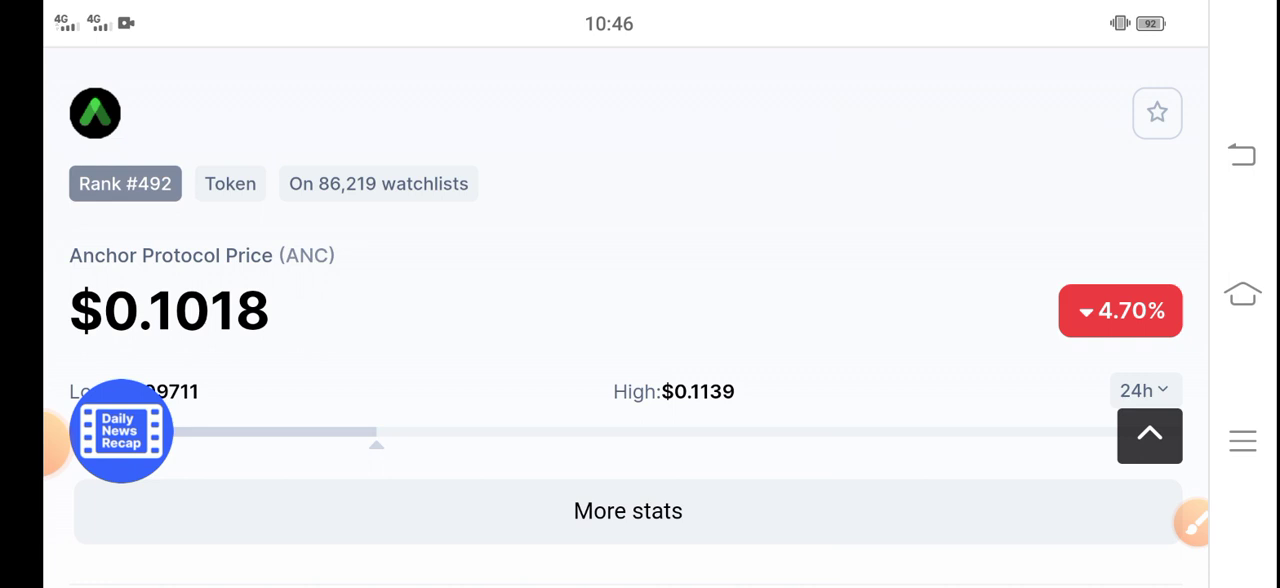
- Scroll to the Anchor Protocol price section and bring up the screen-drawing tools
{"action": "scroll", "scroll_direction": "down", "scroll_amount": 3}
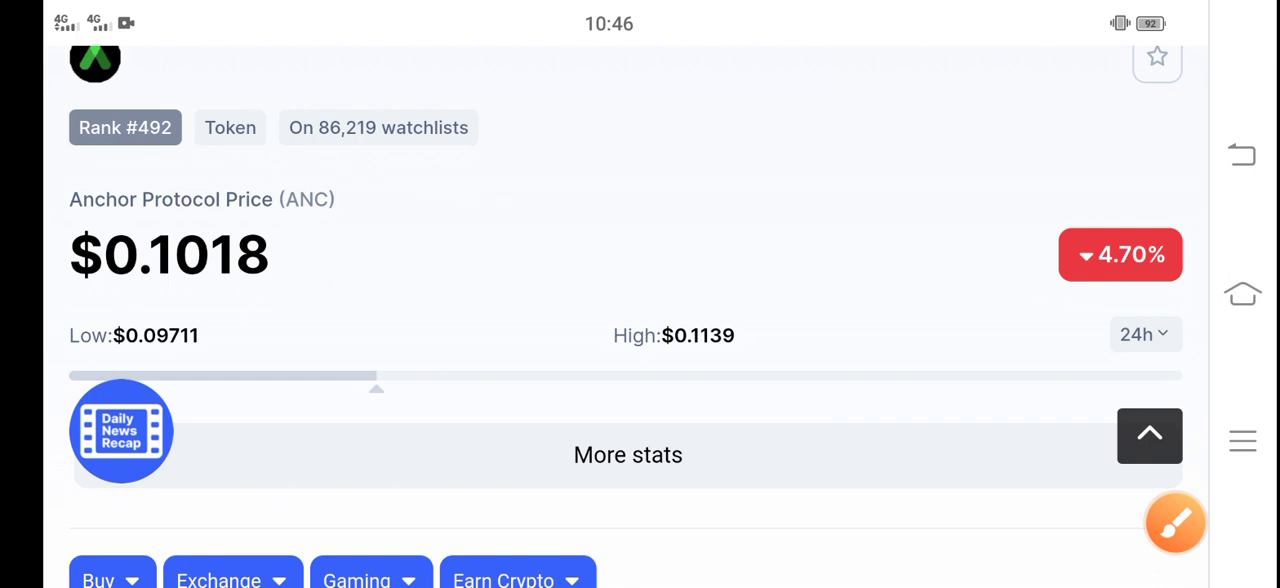
{"action": "left_click", "coordinate": [1176, 523]}
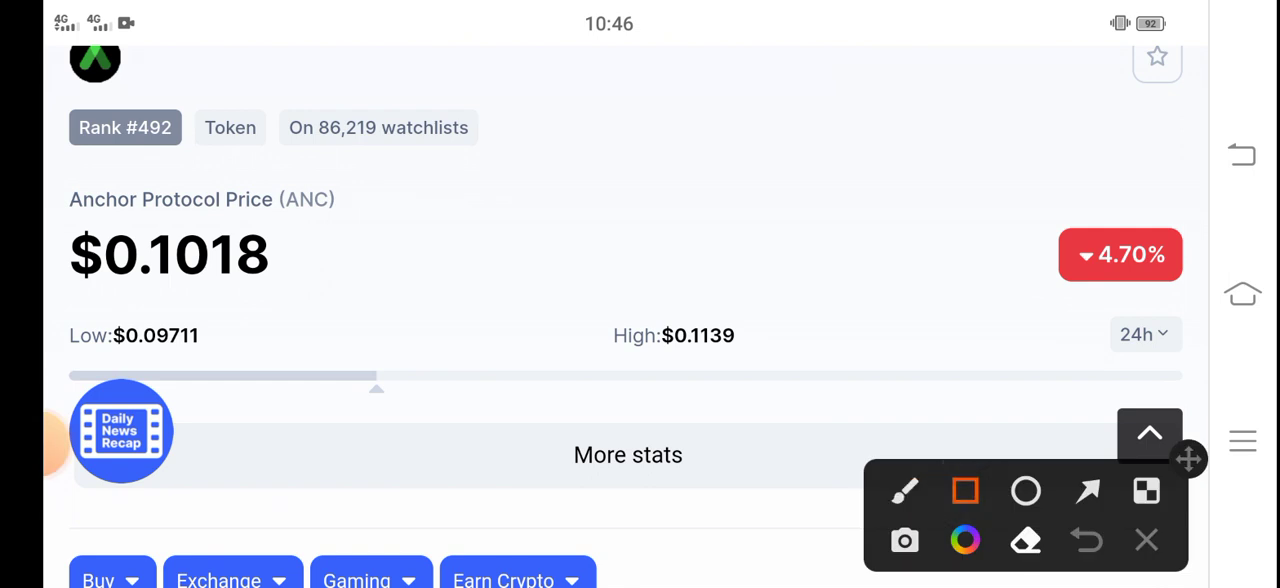
- Box the Anchor Protocol price in red and draw an arrow beside it
{"action": "left_click_drag", "start_coordinate": [68, 165], "coordinate": [390, 290]}
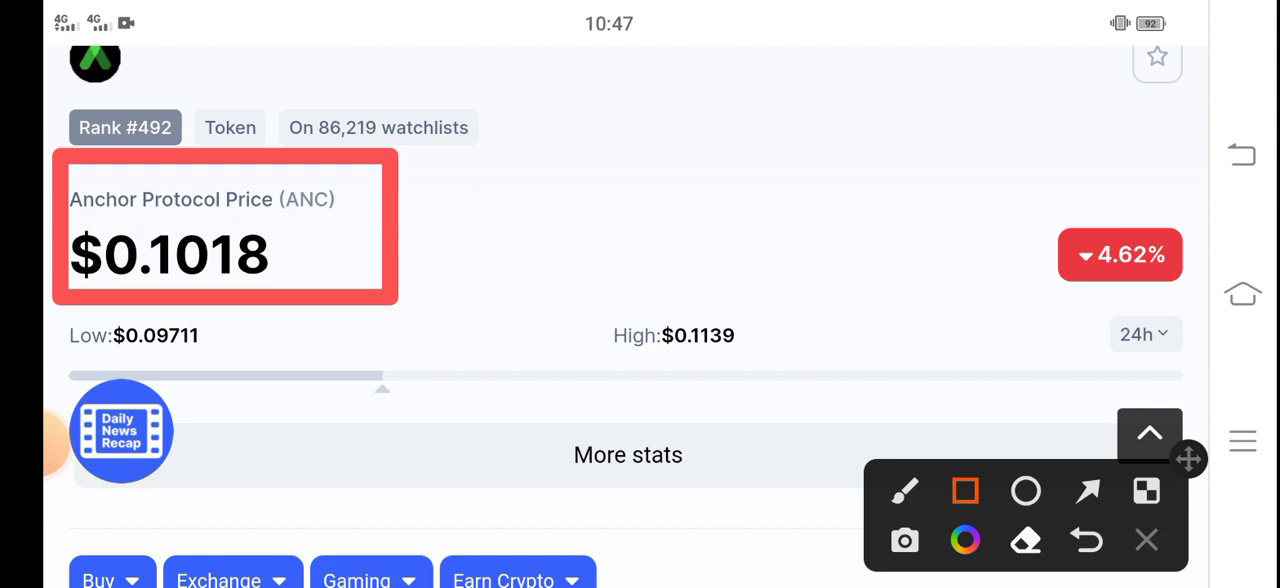
{"action": "left_click", "coordinate": [1086, 491]}
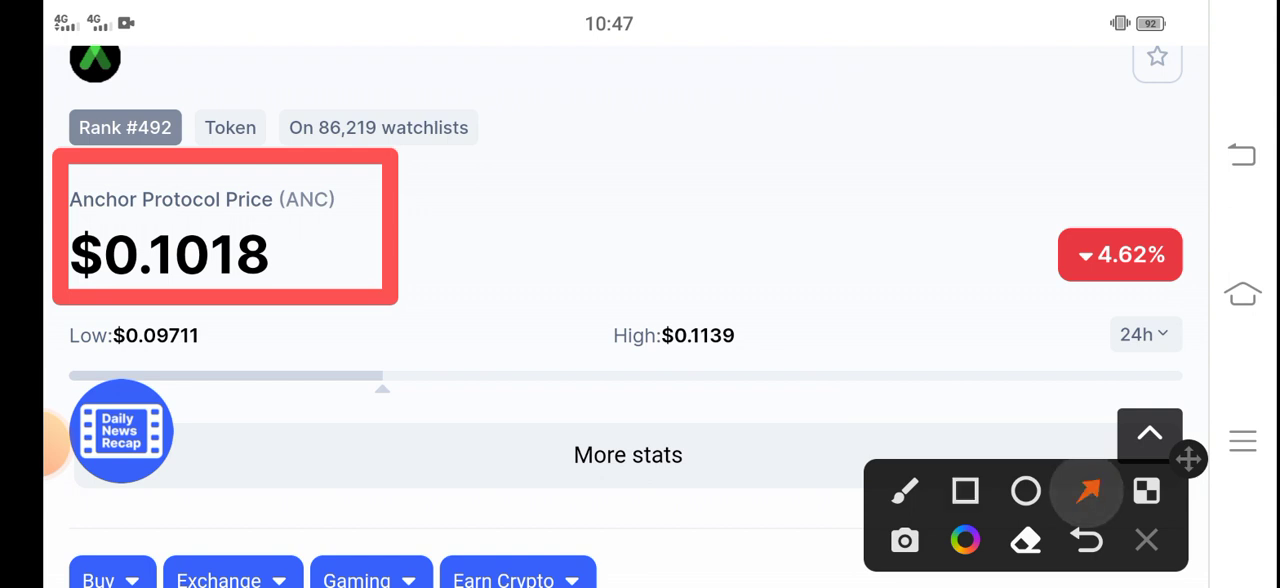
{"action": "left_click_drag", "start_coordinate": [855, 250], "coordinate": [1030, 238]}
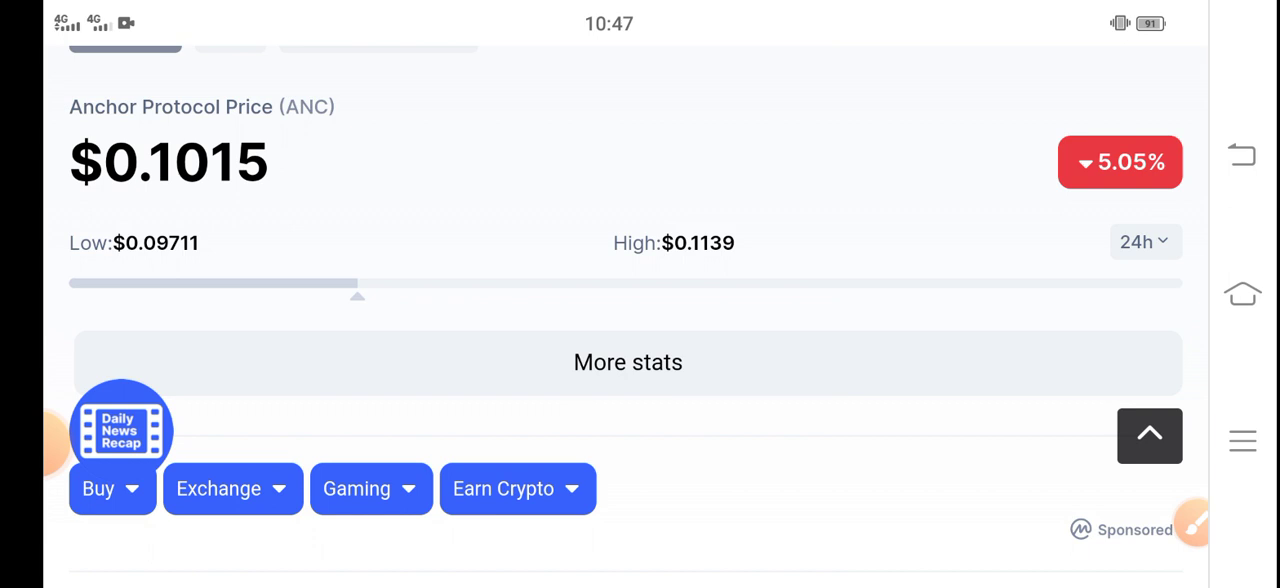
- Scroll down to the price chart and draw a short red freehand stroke over it
{"action": "scroll", "scroll_direction": "down", "scroll_amount": 3}
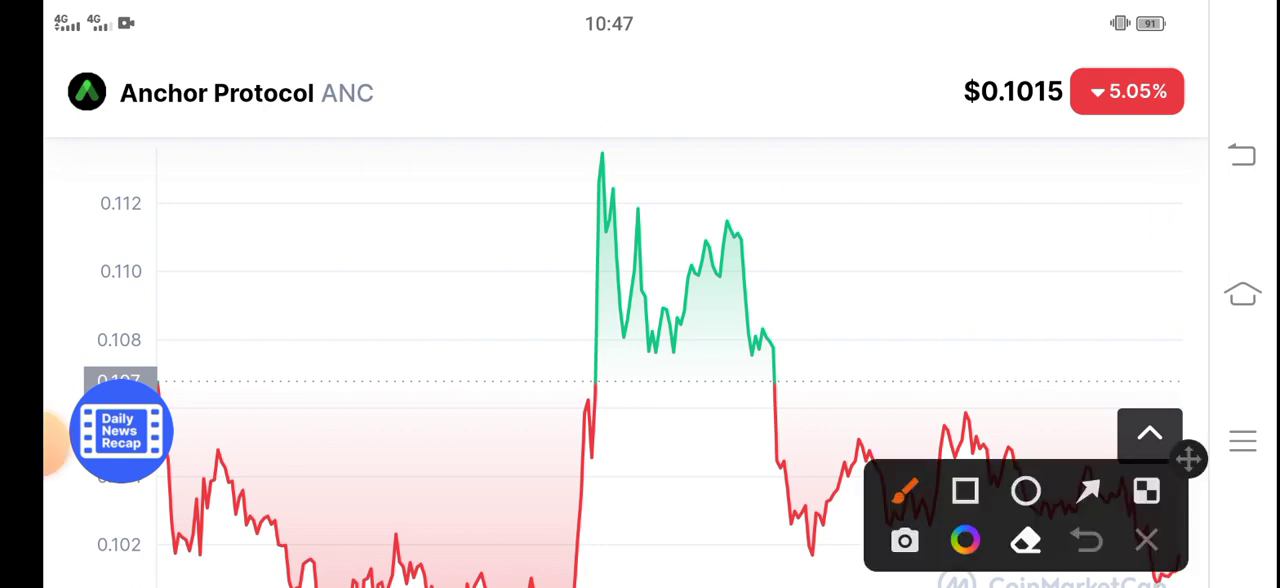
{"action": "left_click_drag", "start_coordinate": [560, 485], "coordinate": [530, 575]}
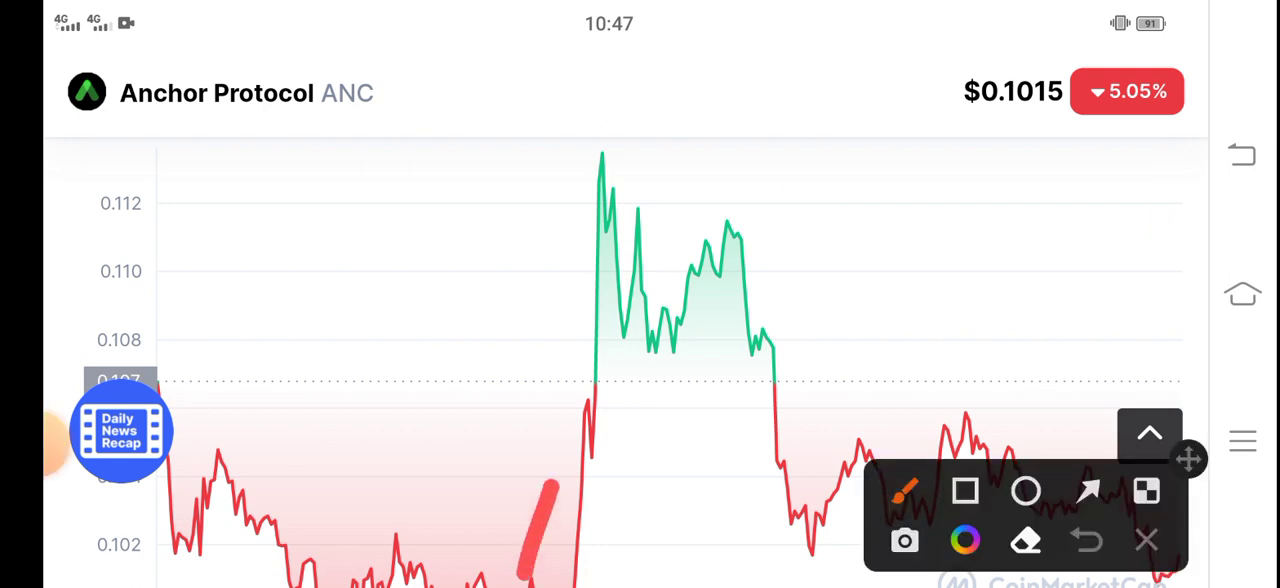